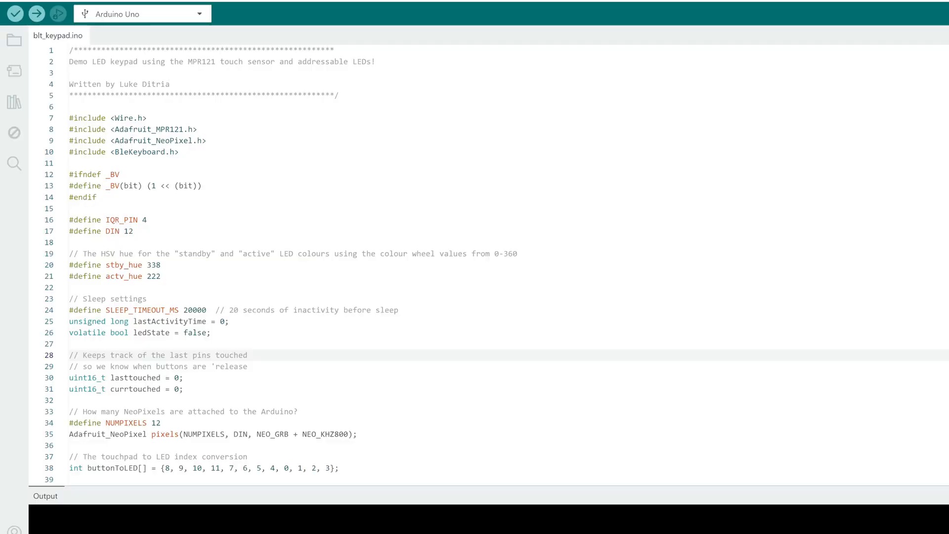
- Scroll the ESP32-BLE-Keyboard-V2 GitHub README down to its Features and installation sections
drag(70, 129, 179, 152)
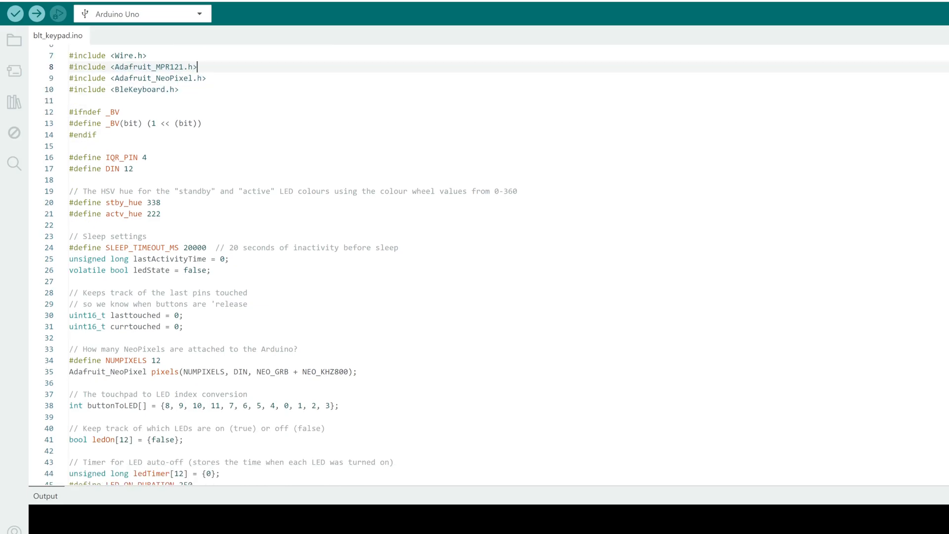
scroll(down, 3)
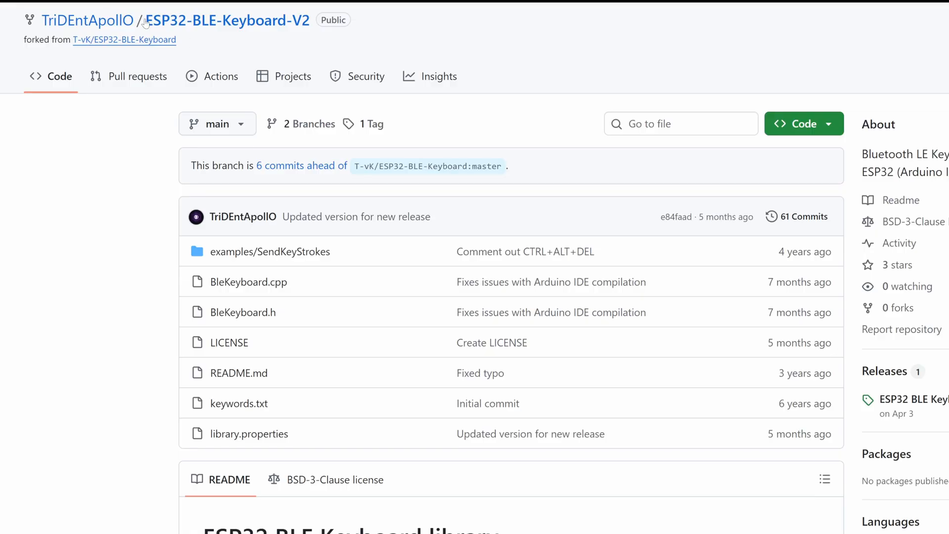
mouse_move(40, 246)
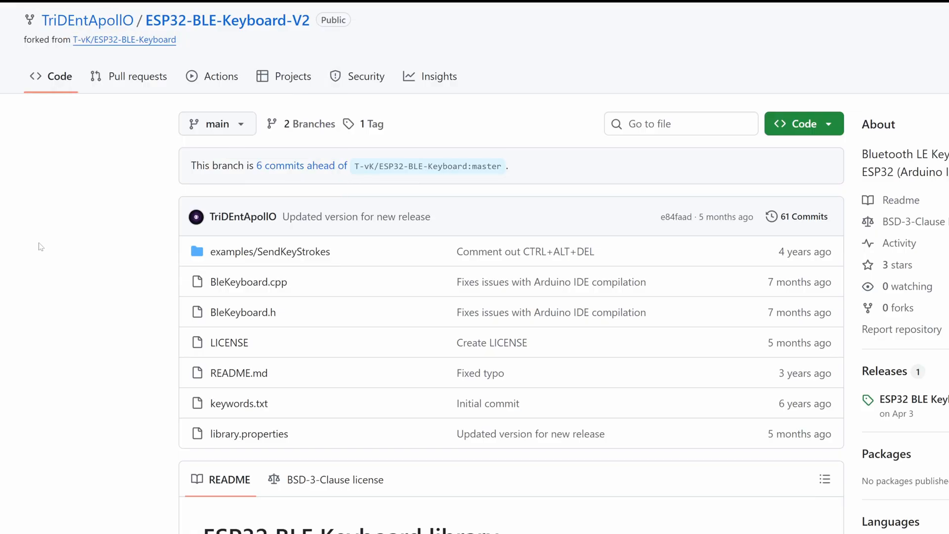
scroll(down, 3)
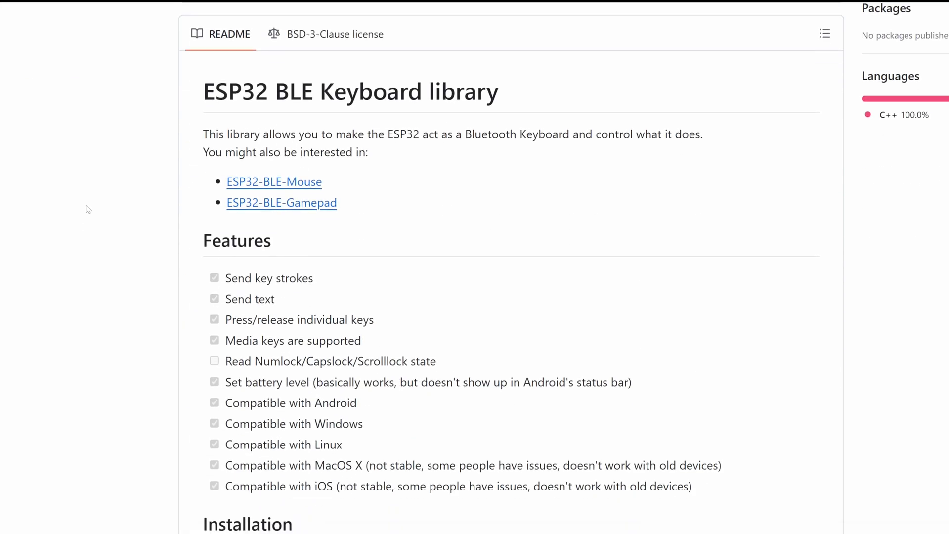